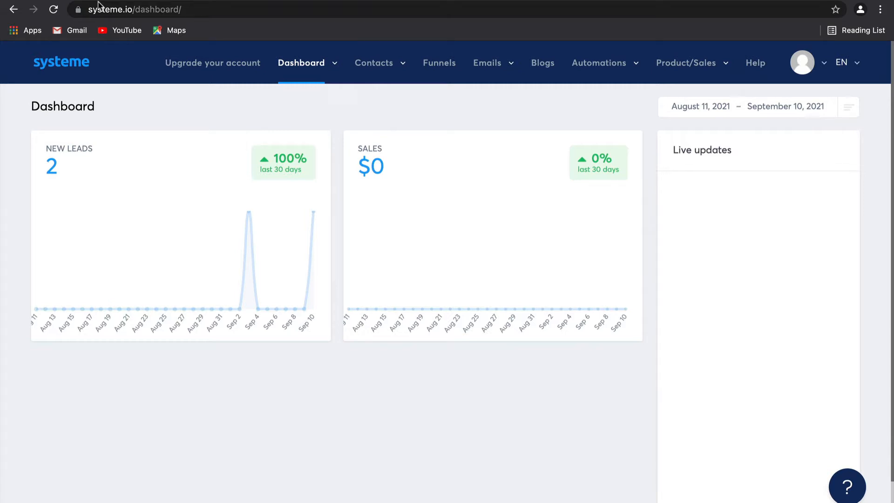
Navigate via the Emails menu to the Newsletters list (Greeting, New news, Hello).
click(487, 62)
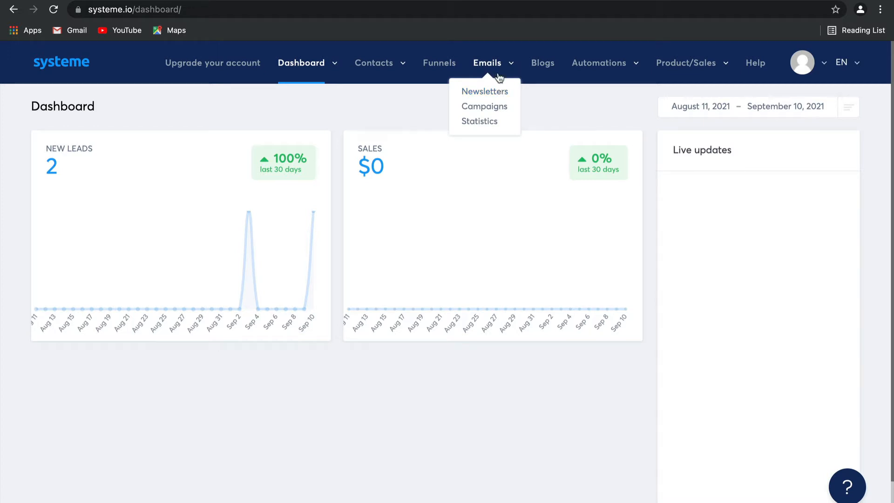
mouse_move(484, 108)
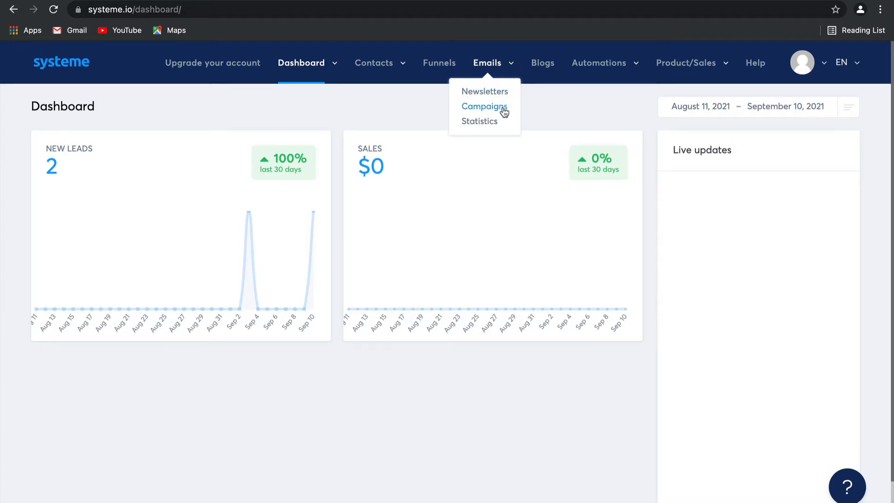
click(484, 91)
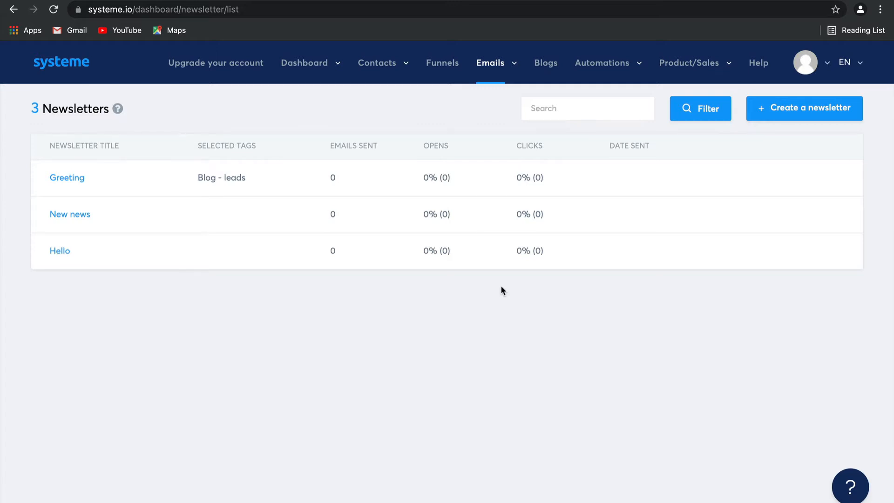
Begin a new newsletter with subject 'New Offer September' and the sender name filled in.
click(804, 108)
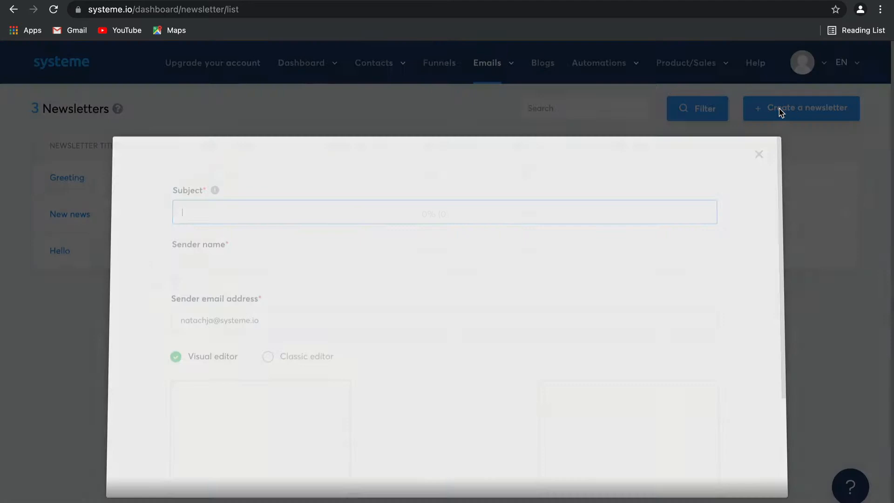
click(443, 212)
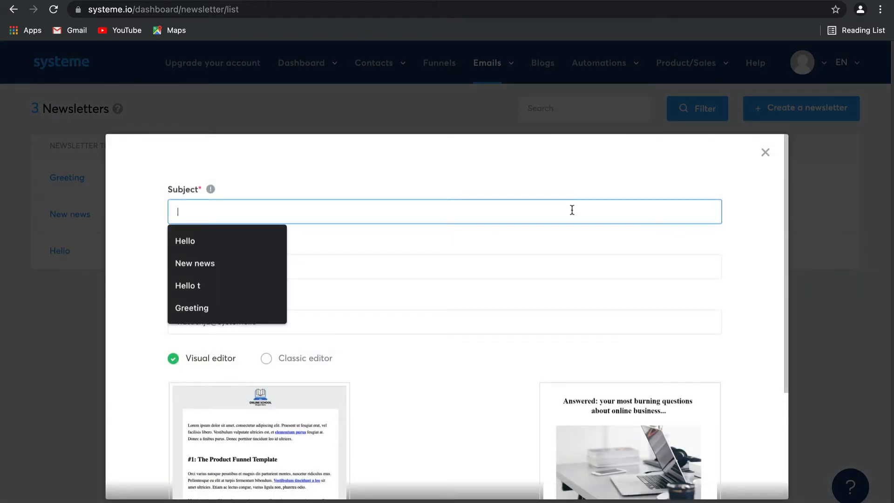
text(New Offer)
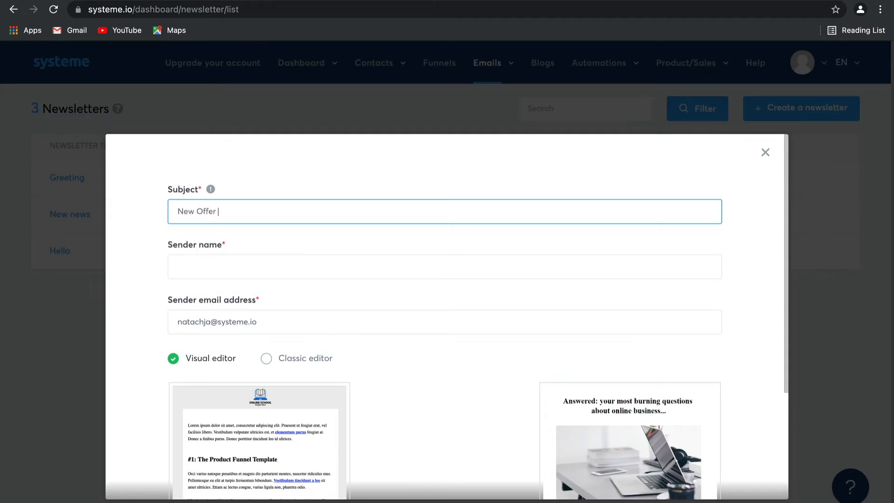
text(Sep)
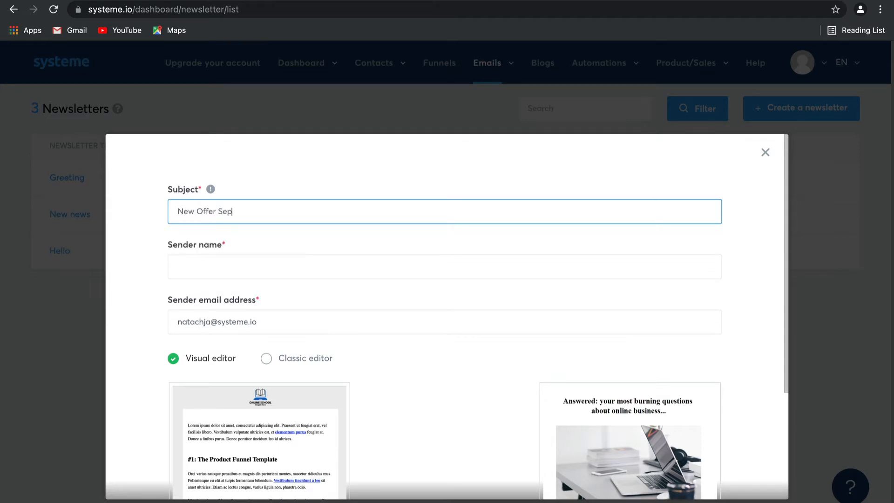
text(tember)
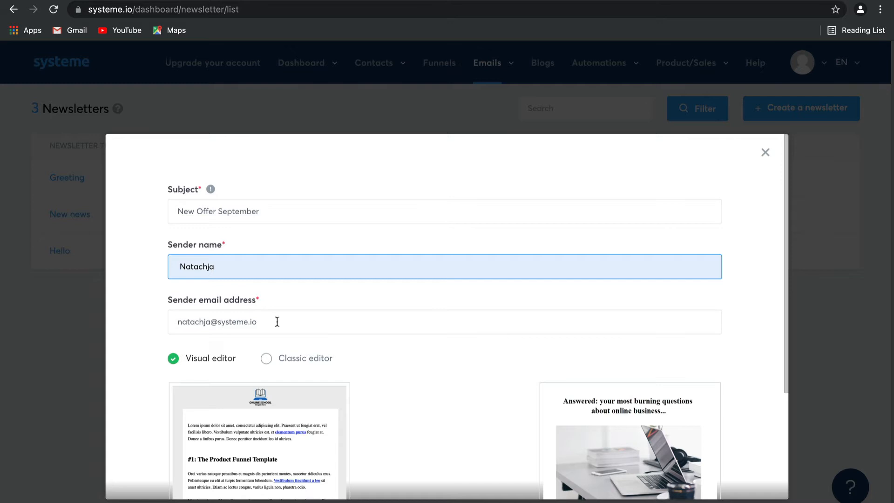
Change the sender email, choose the Classic editor and create 'New Offer September'.
click(445, 321)
text(pinto.co)
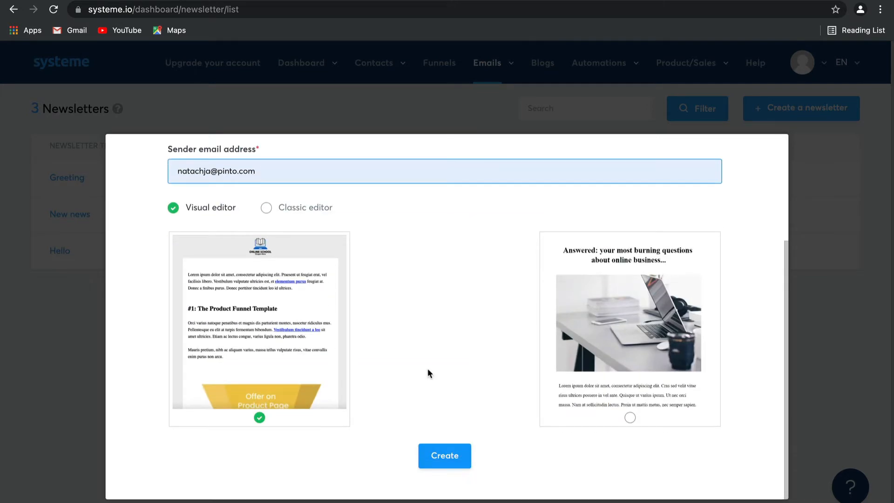
mouse_move(287, 193)
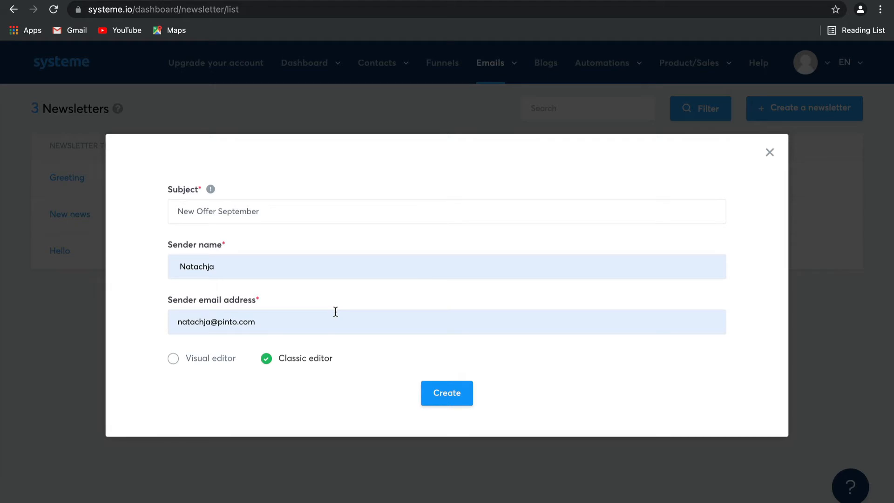
click(446, 393)
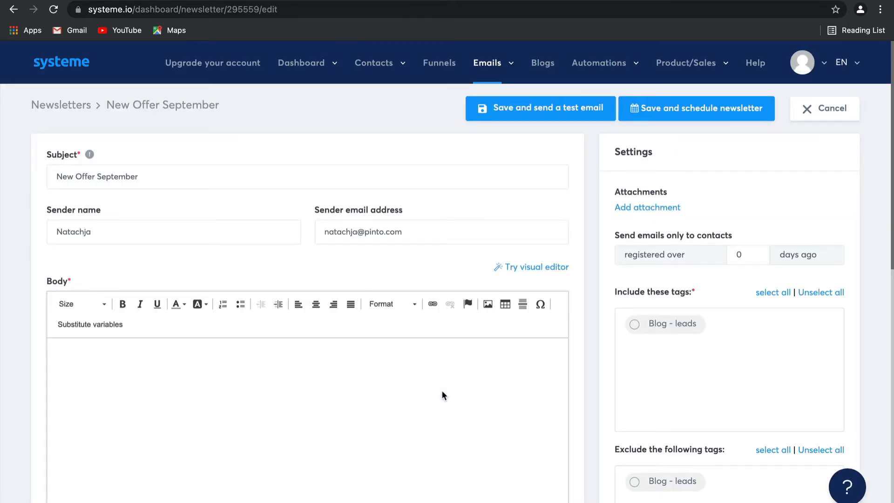
Write the body 'Hey there' followed by the line 'I would like to...'.
scroll(down, 3)
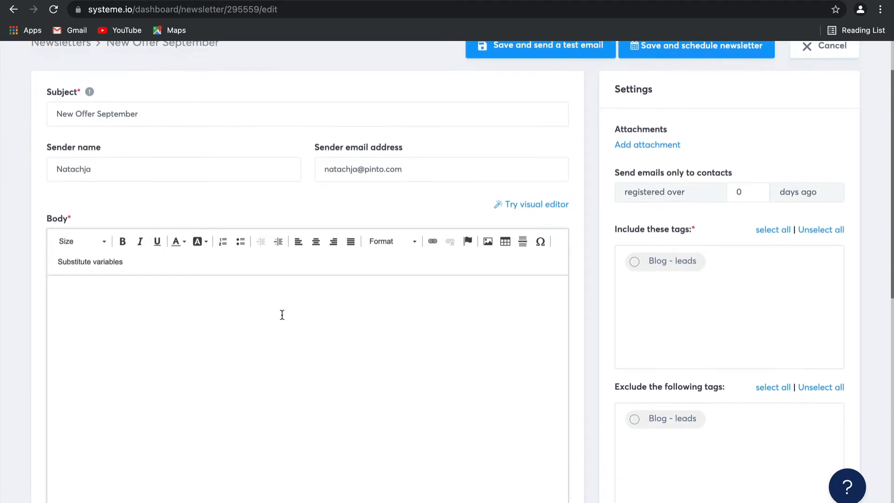
text(H)
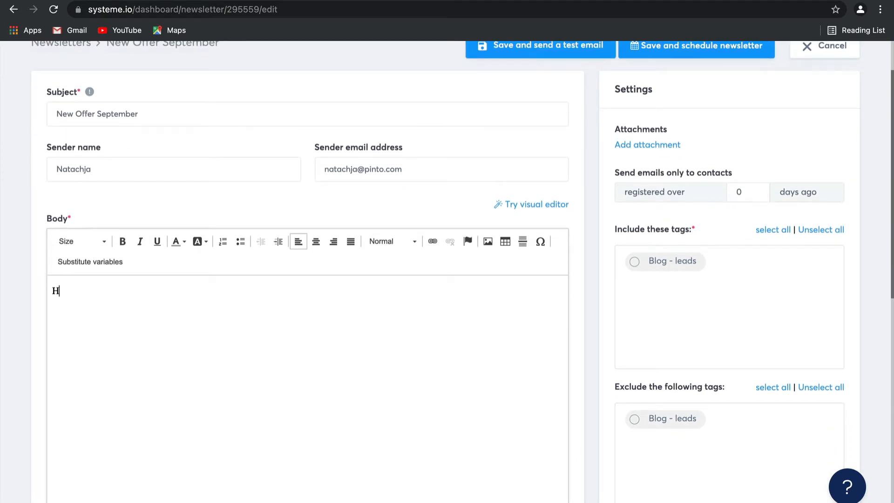
text(ey there)
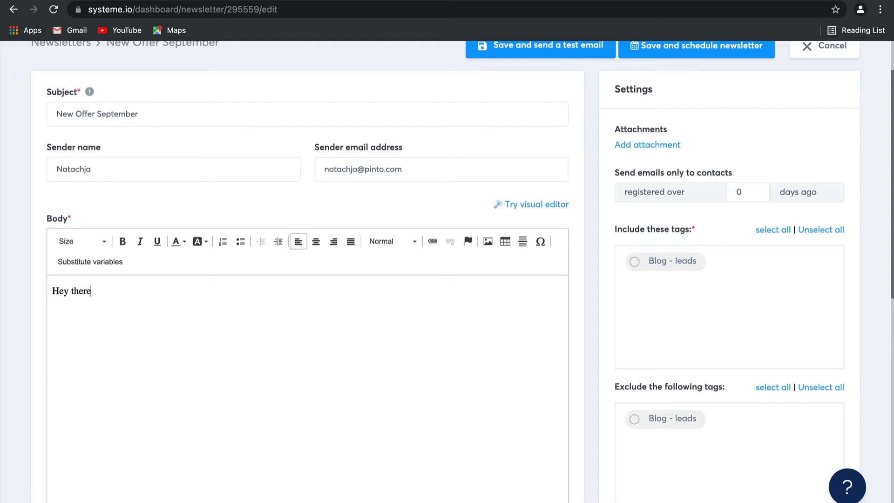
text(I w)
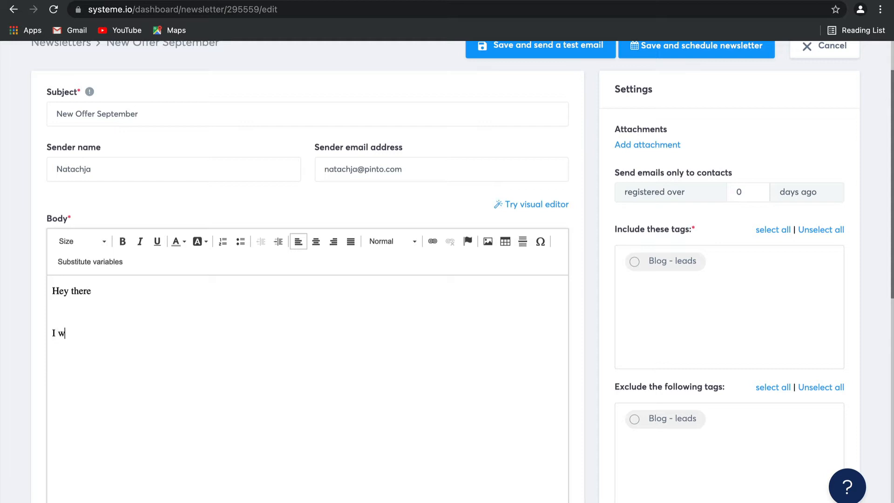
text(ould like to)
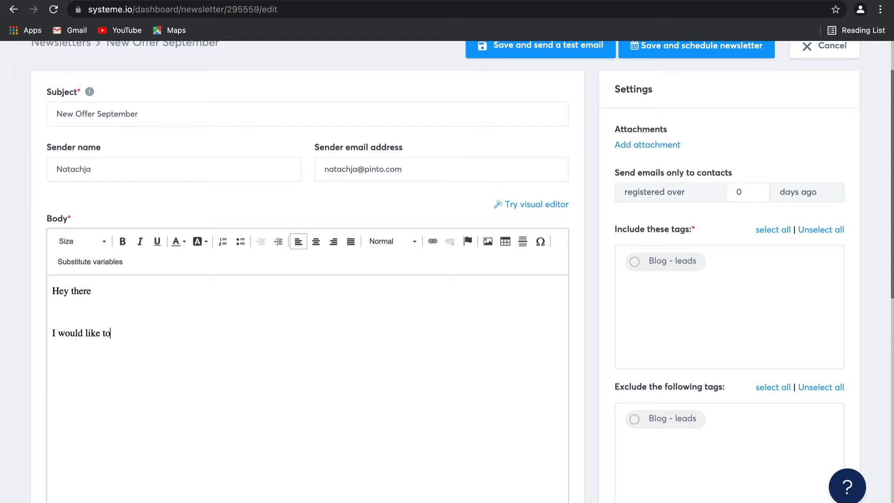
text(...)
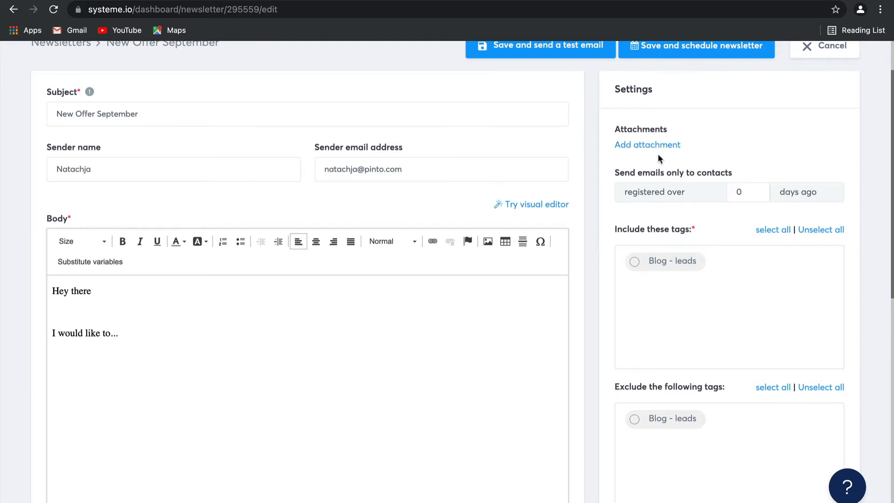
Include the 'Blog - leads' tag as recipients, leaving the exclude list empty.
click(635, 261)
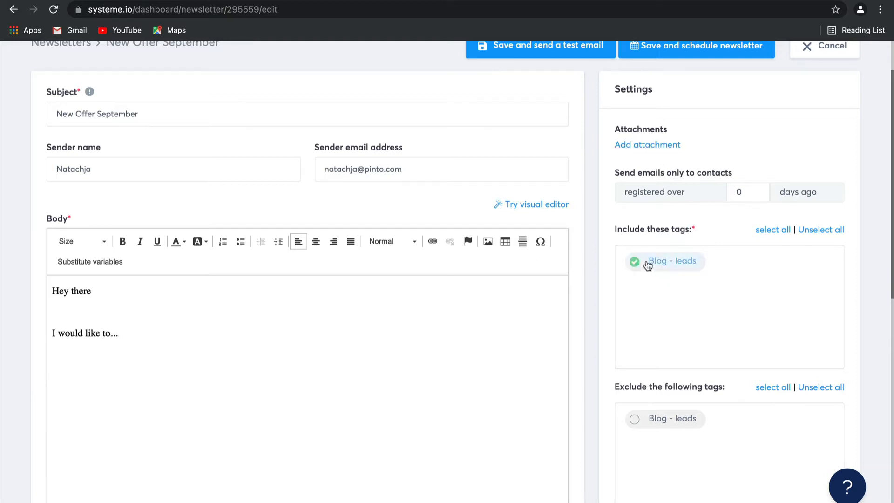
scroll(down, 3)
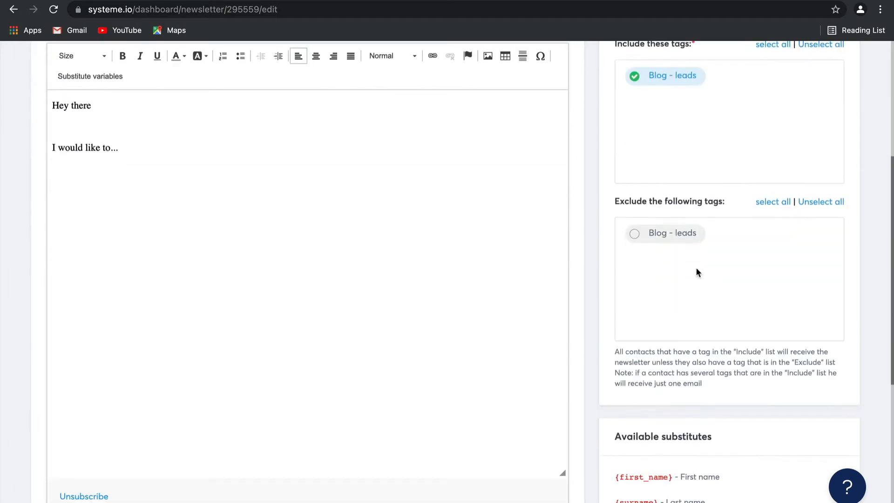
scroll(down, 3)
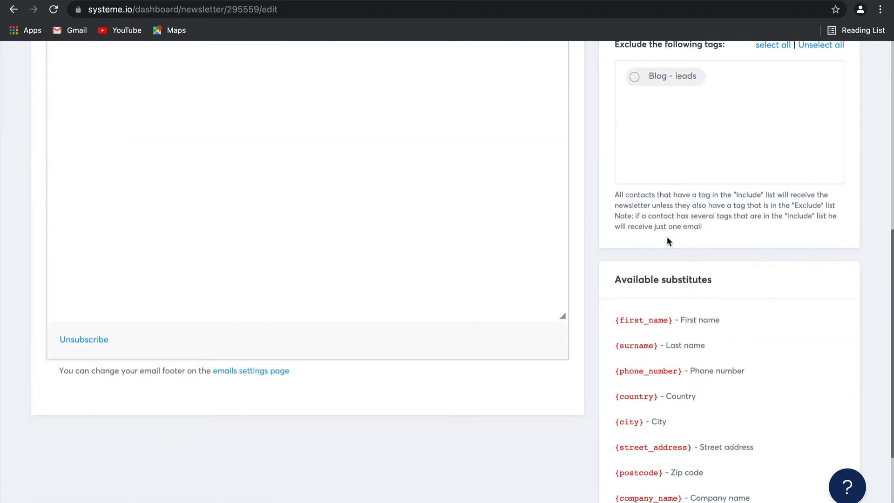
scroll(down, 3)
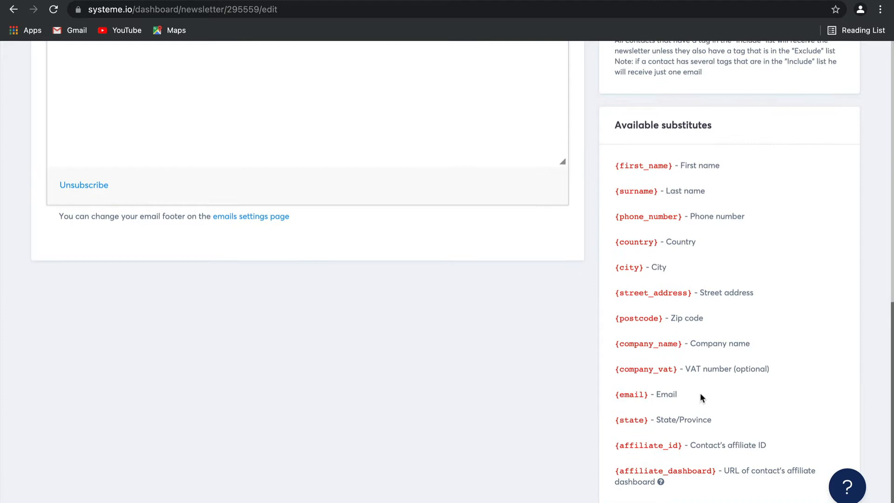
mouse_move(801, 212)
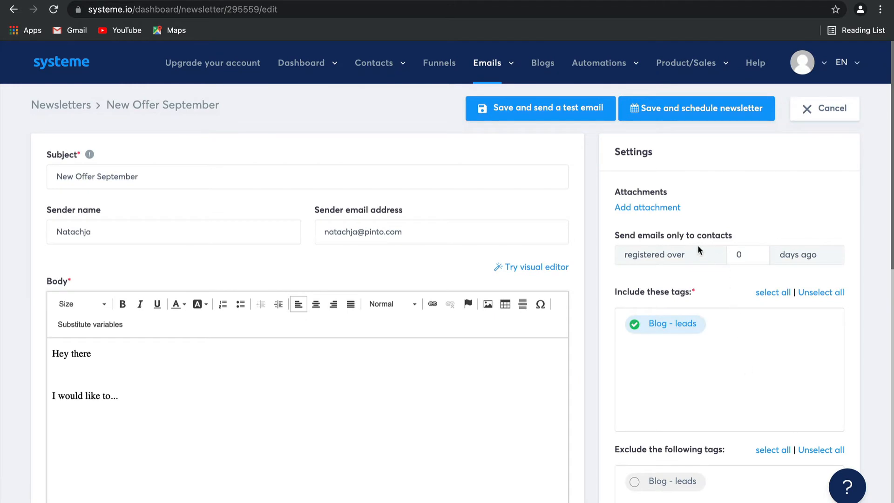
mouse_move(742, 225)
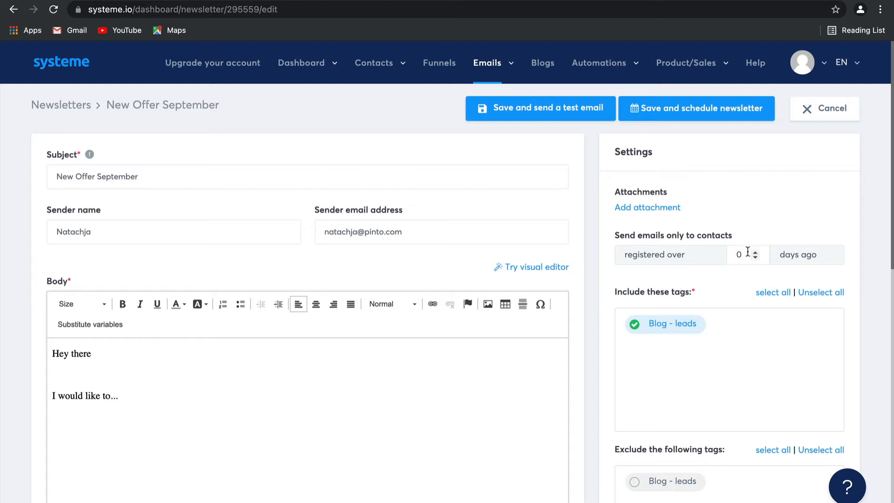
Restrict recipients to contacts registered over 5 days ago.
text(2)
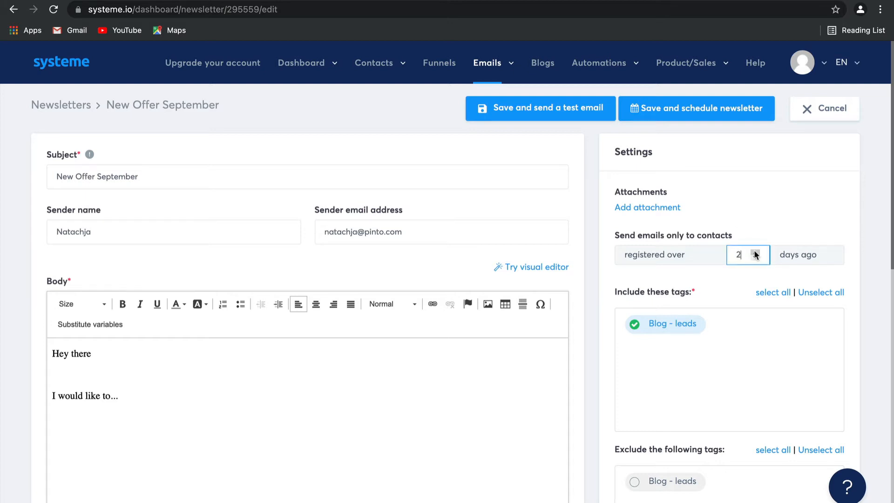
text(4)
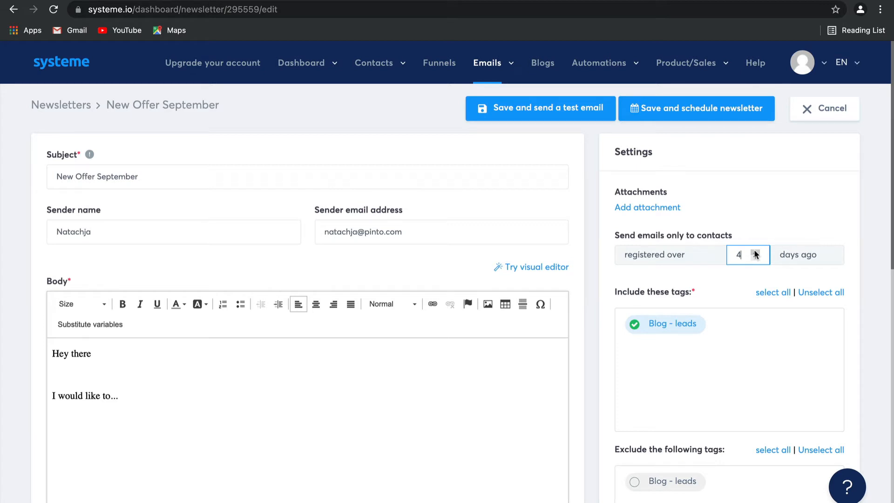
text(5)
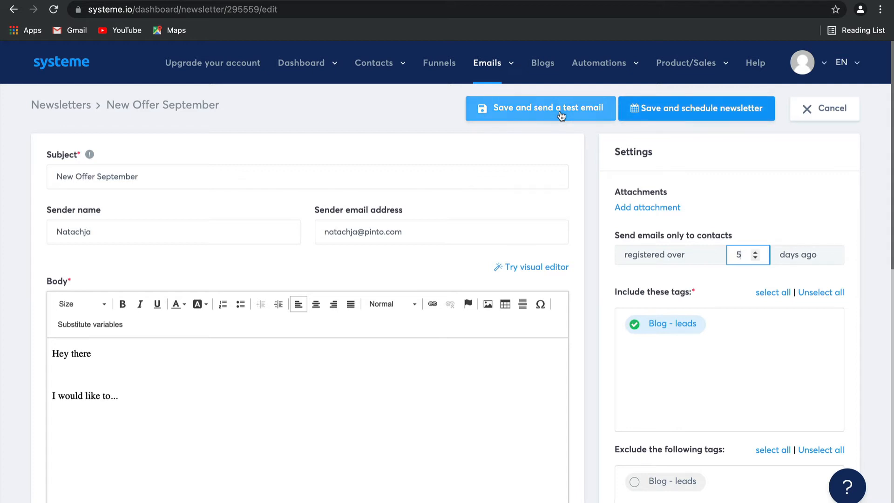
mouse_move(695, 108)
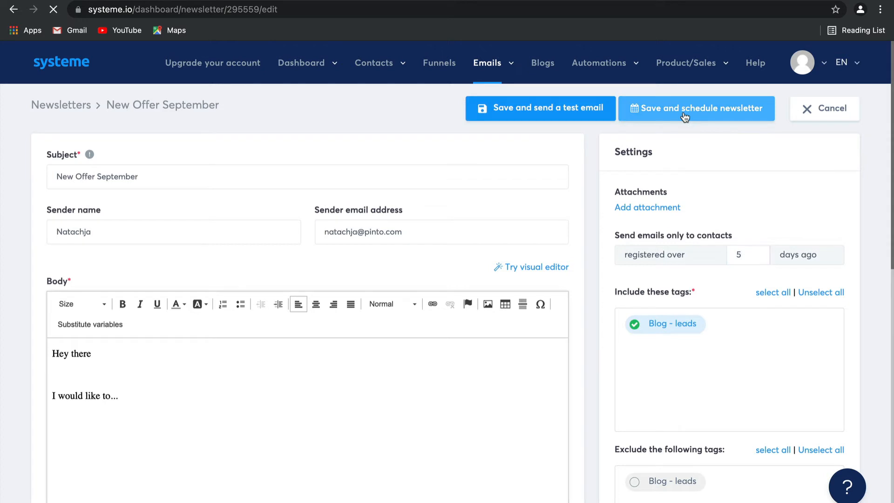
Save the newsletter to its scheduling page, then head to the email Campaigns list.
click(696, 108)
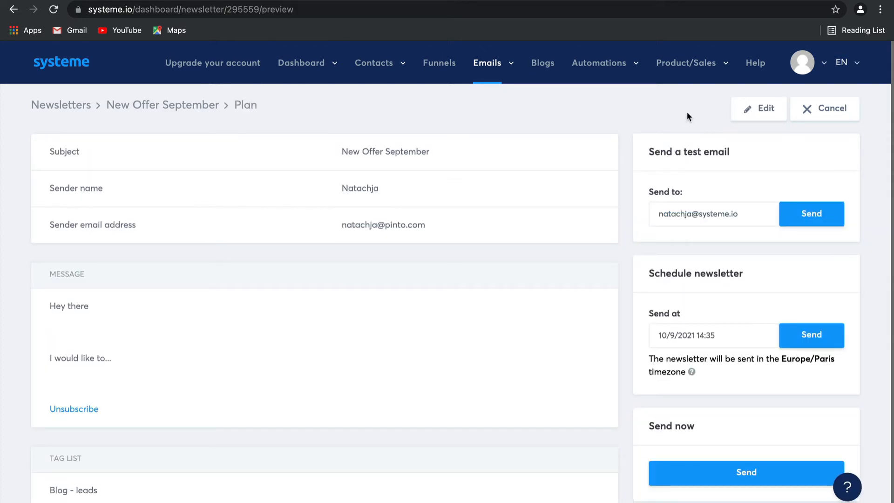
mouse_move(606, 96)
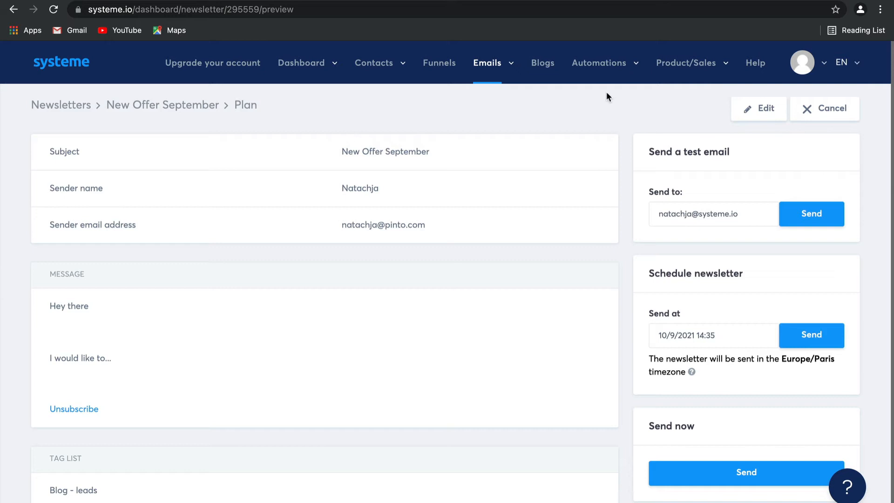
click(487, 62)
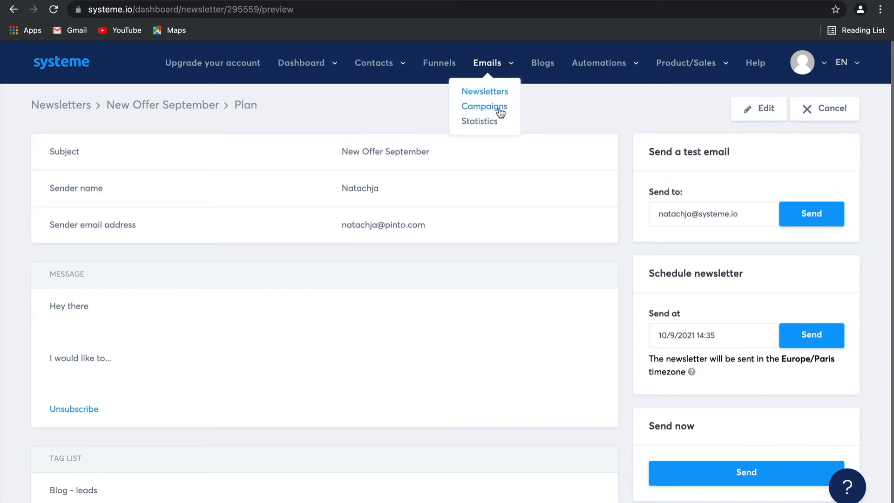
click(484, 106)
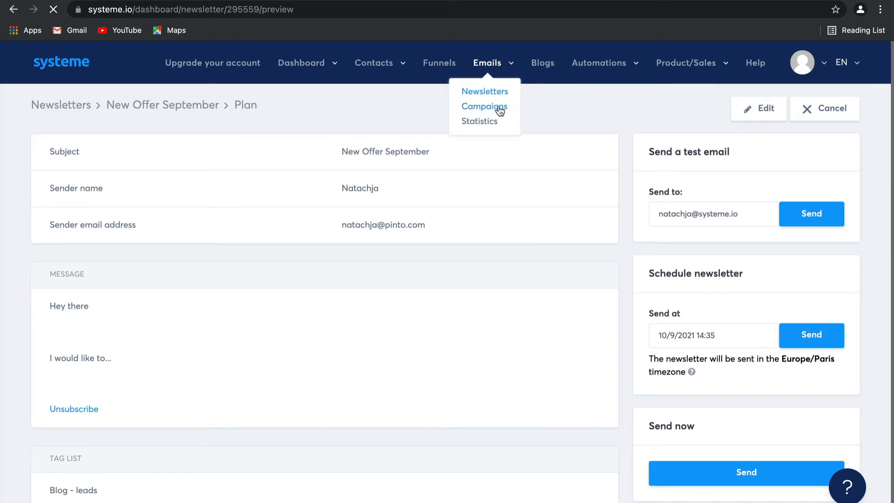
Create and save a campaign named '5 day coaching course', then enter its empty email list.
click(485, 106)
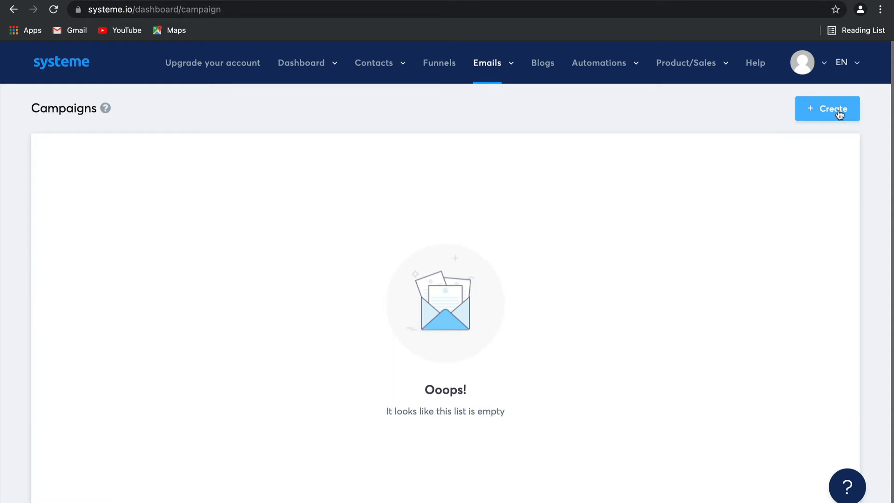
click(827, 109)
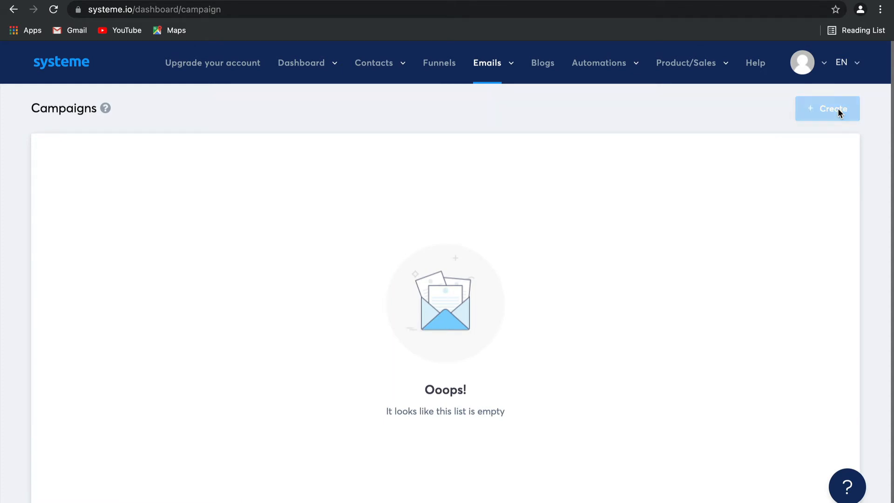
click(827, 108)
text(5 day coaching course)
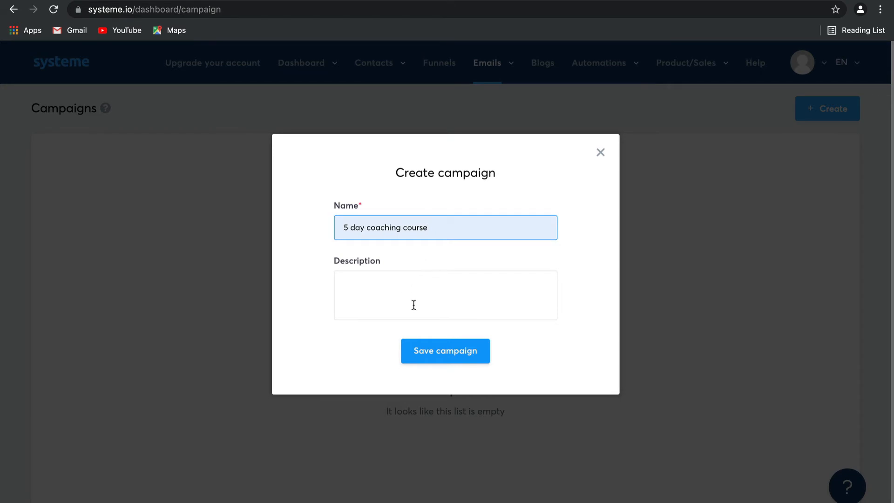
click(445, 351)
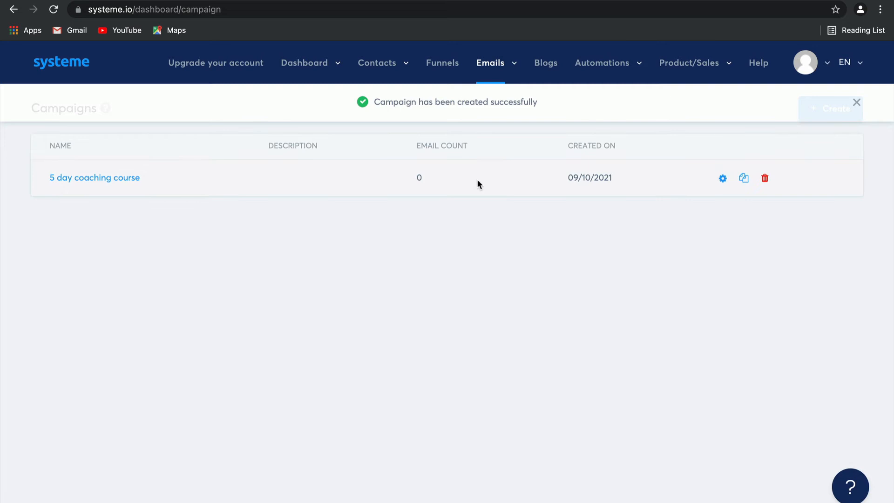
click(95, 177)
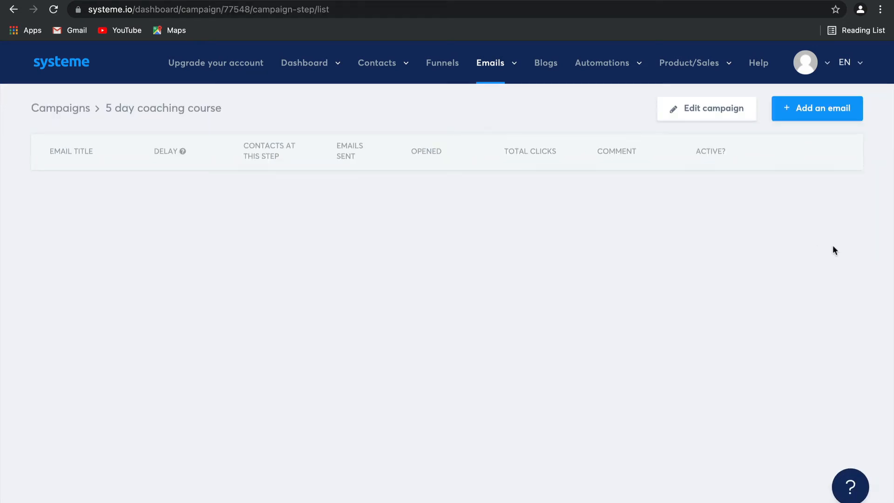
Add a first email with sender 'Natac', a changed sender address and subject 'The first step'.
click(817, 108)
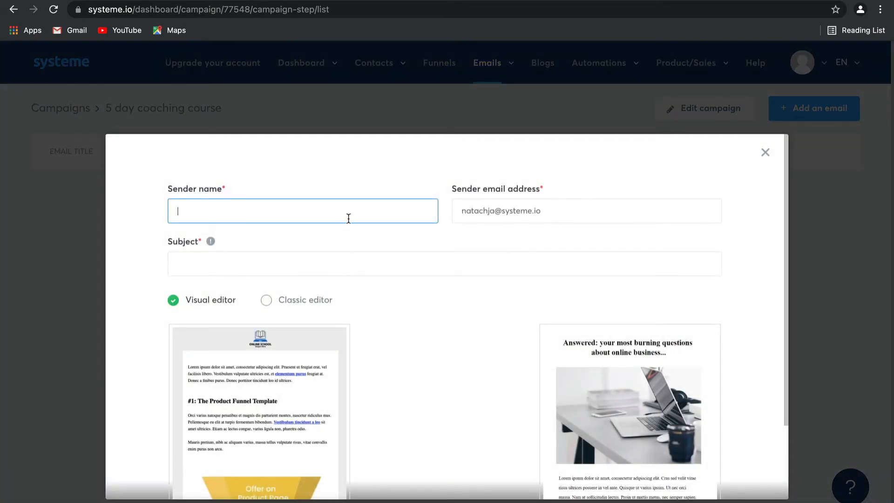
text(Natac)
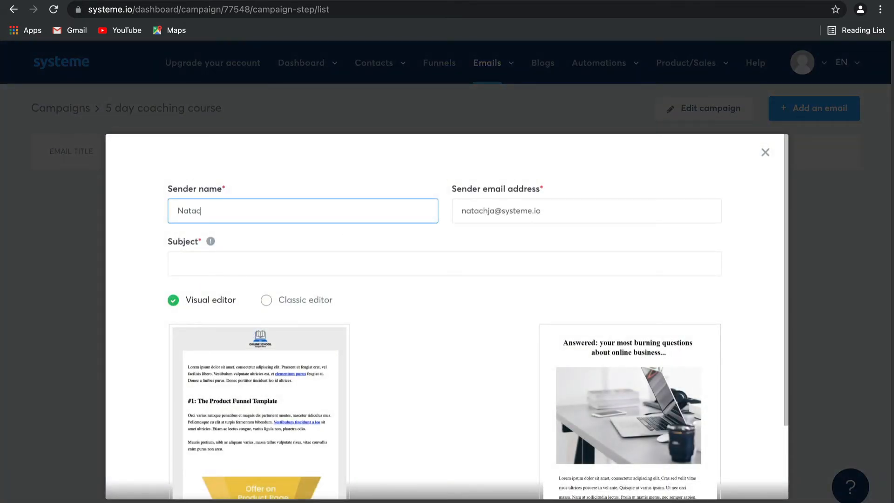
click(586, 211)
text(pinto.co)
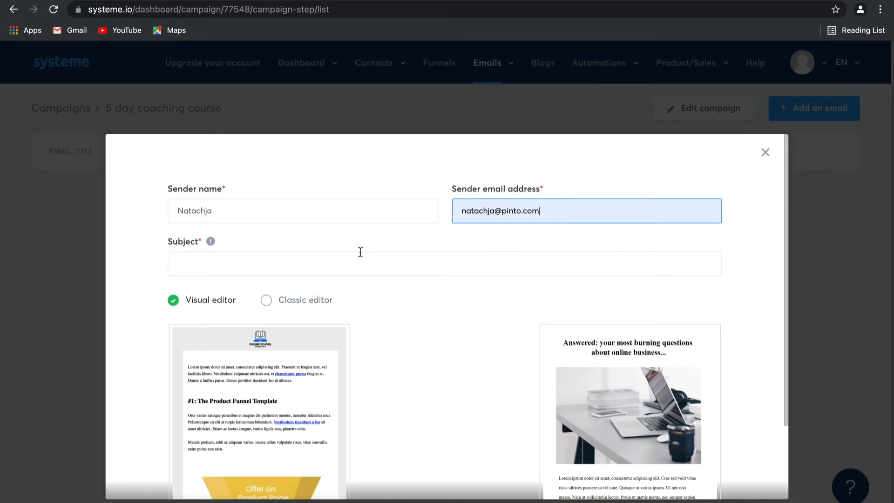
text(The first step)
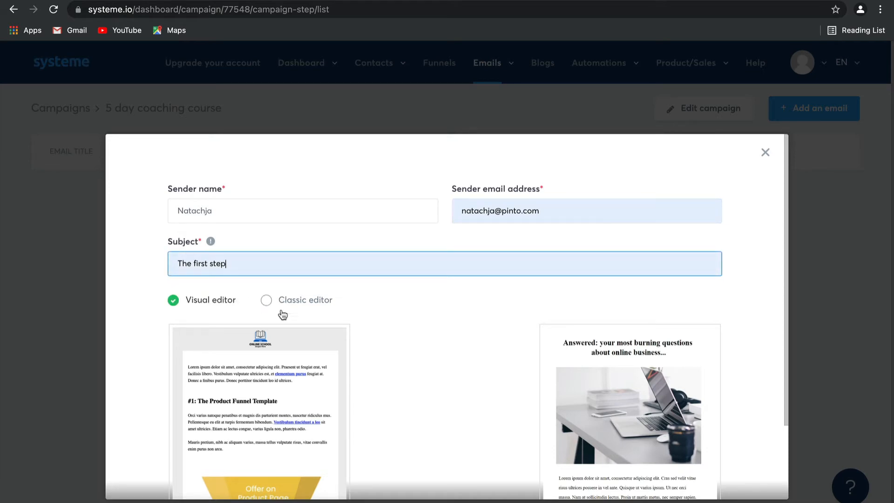
mouse_move(407, 310)
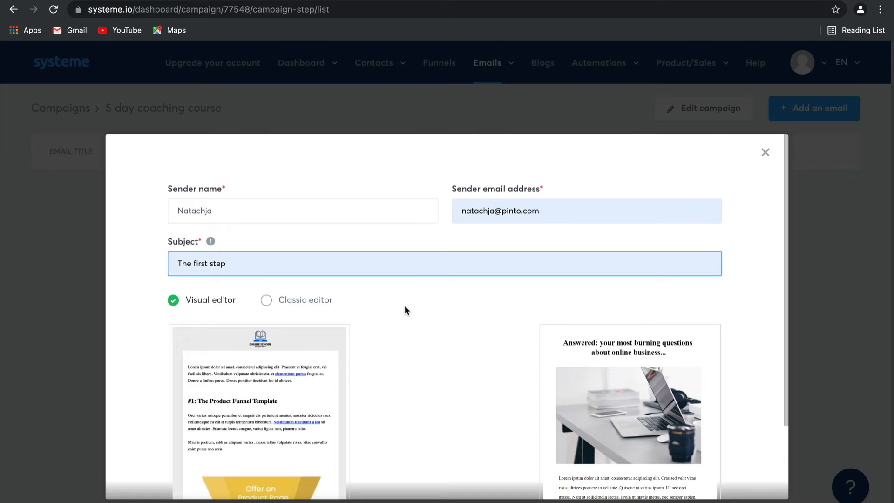
mouse_move(325, 302)
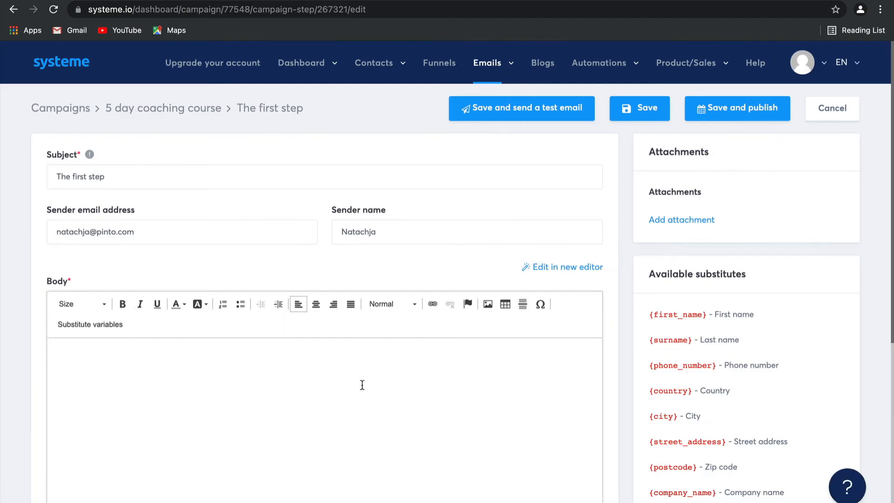
Write the body 'Here is your freebie..' and save 'The first step' to the campaign.
text(Here)
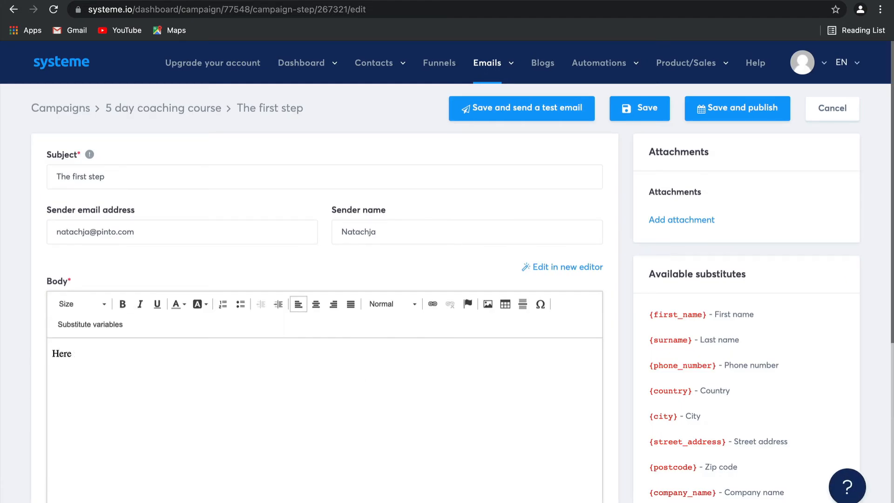
text(is your fir)
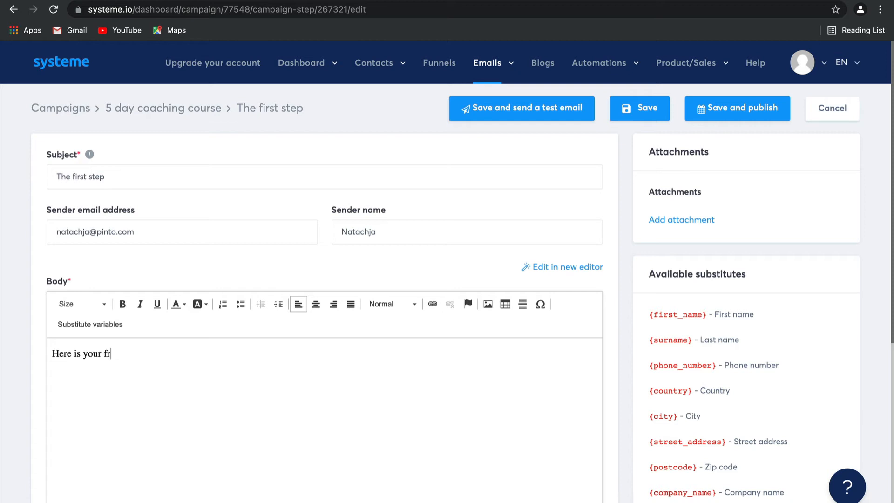
text(eebie..)
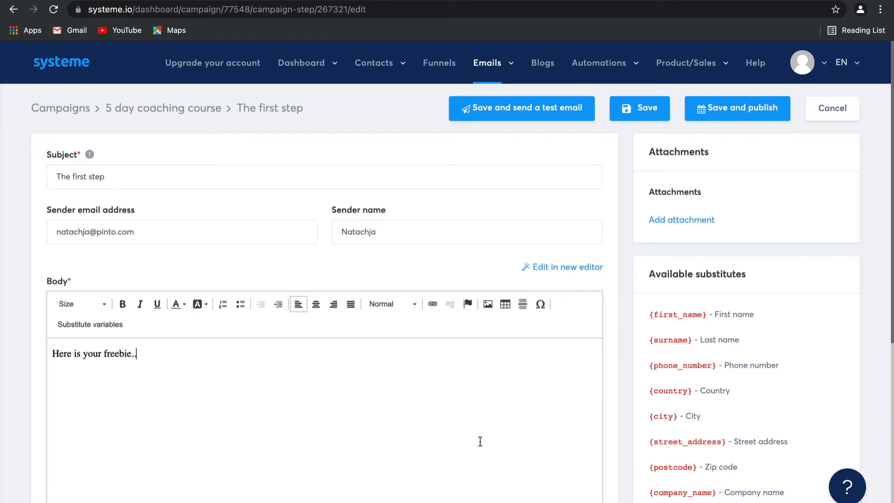
mouse_move(732, 212)
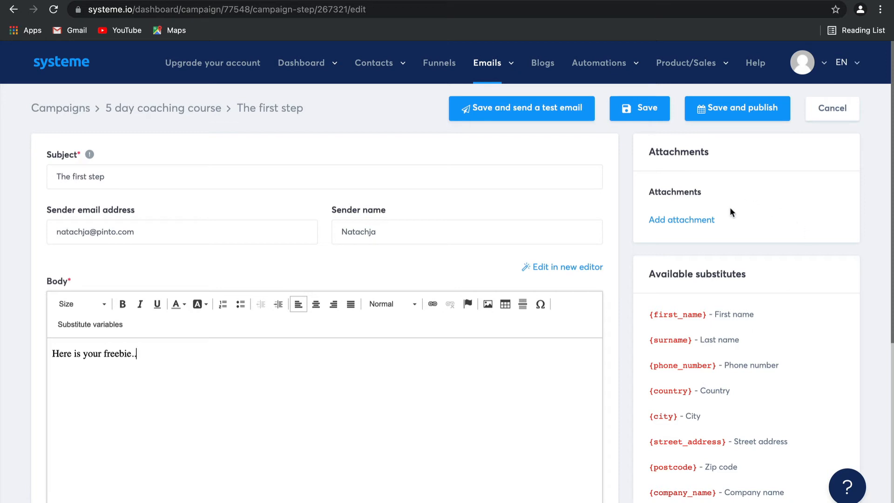
mouse_move(522, 108)
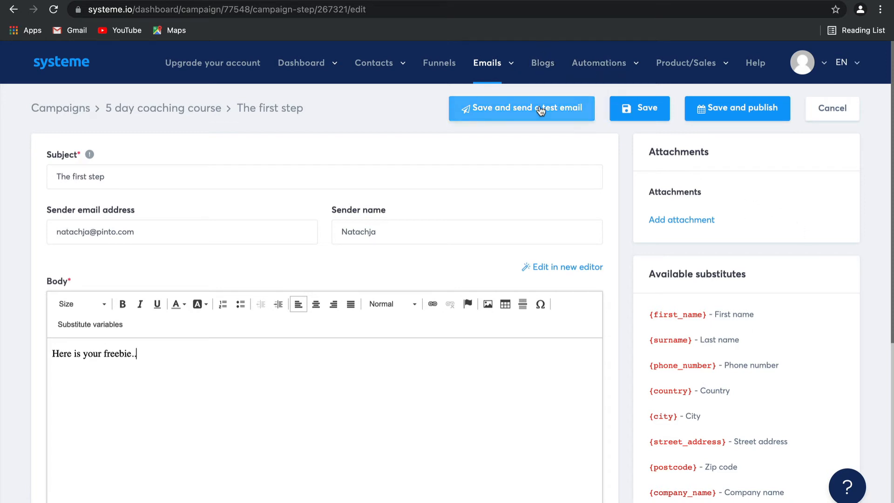
mouse_move(640, 108)
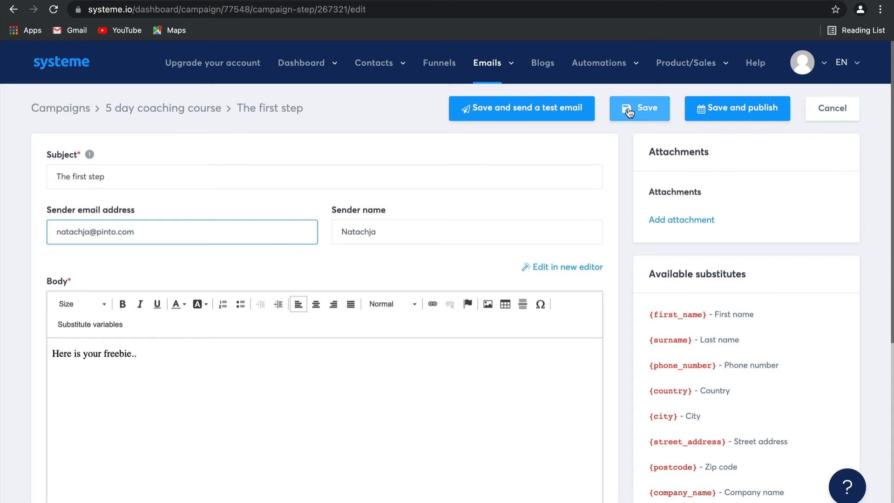
click(639, 108)
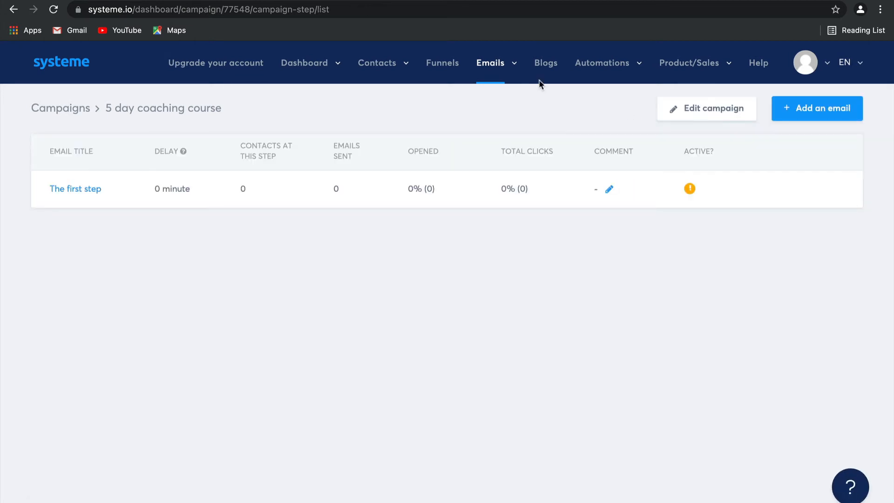
Expand the Emails menu to reach the Statistics dashboard.
click(489, 63)
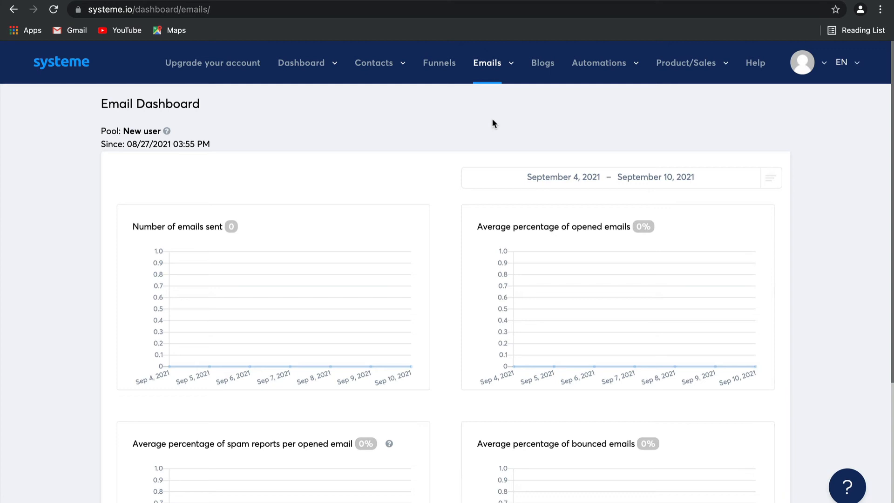
mouse_move(353, 365)
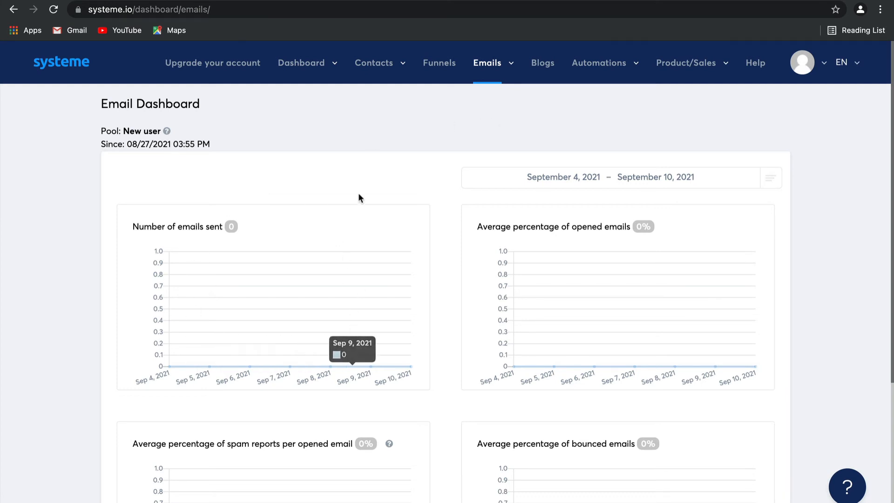
mouse_move(577, 366)
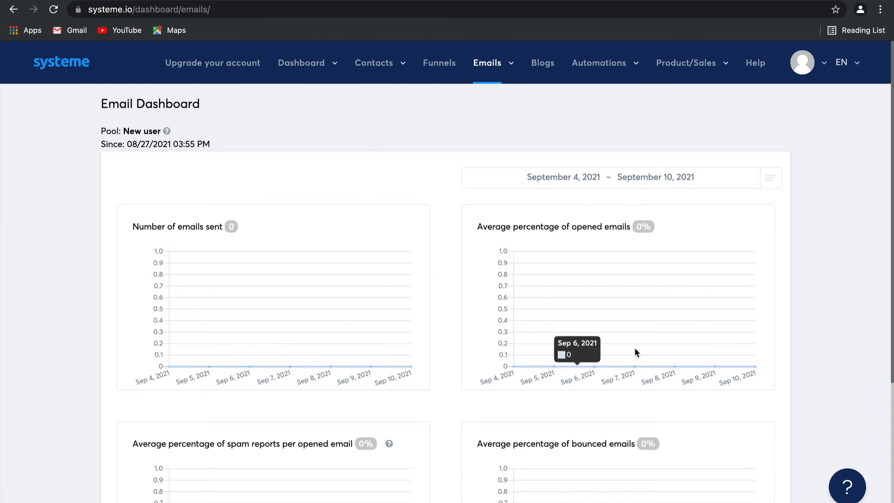
scroll(down, 3)
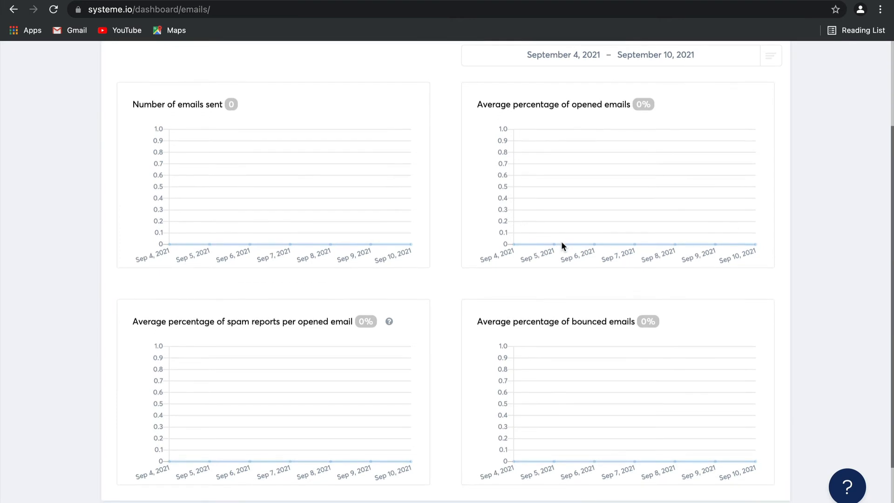
mouse_move(329, 318)
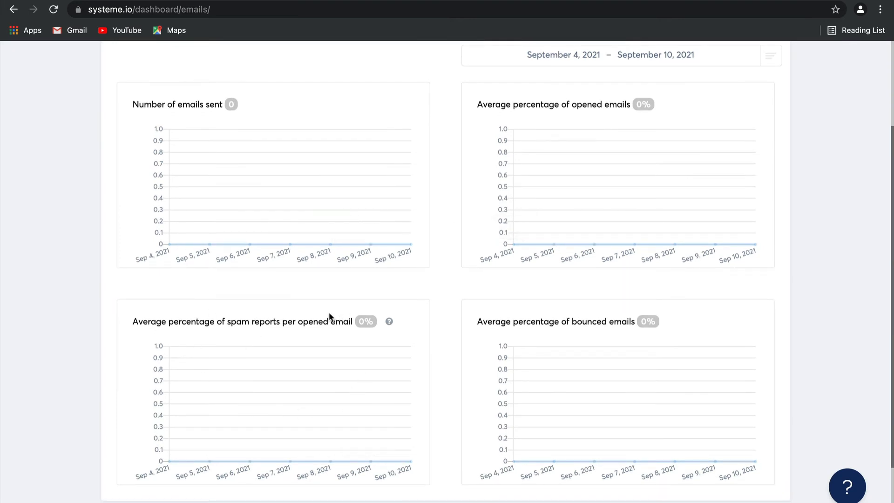
mouse_move(324, 317)
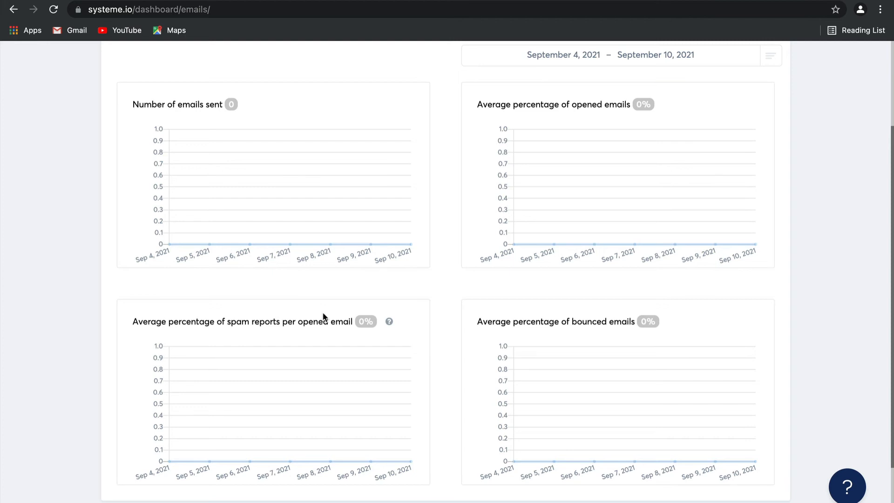
mouse_move(348, 331)
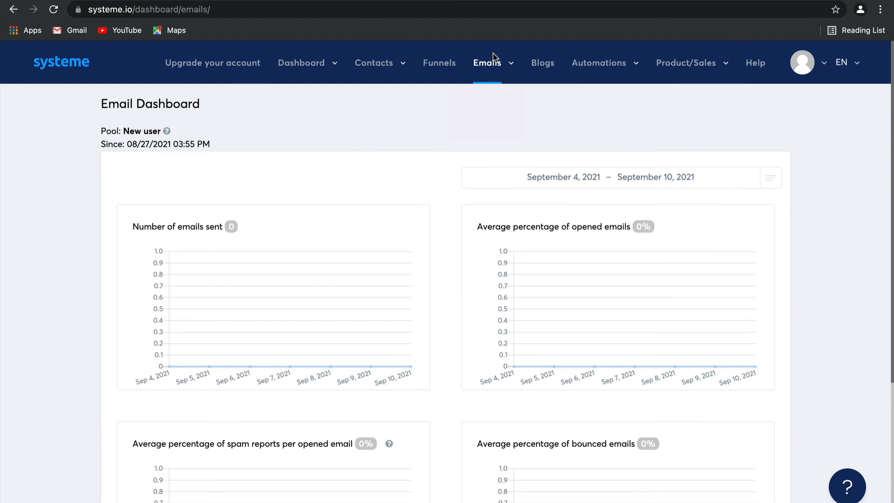
click(487, 63)
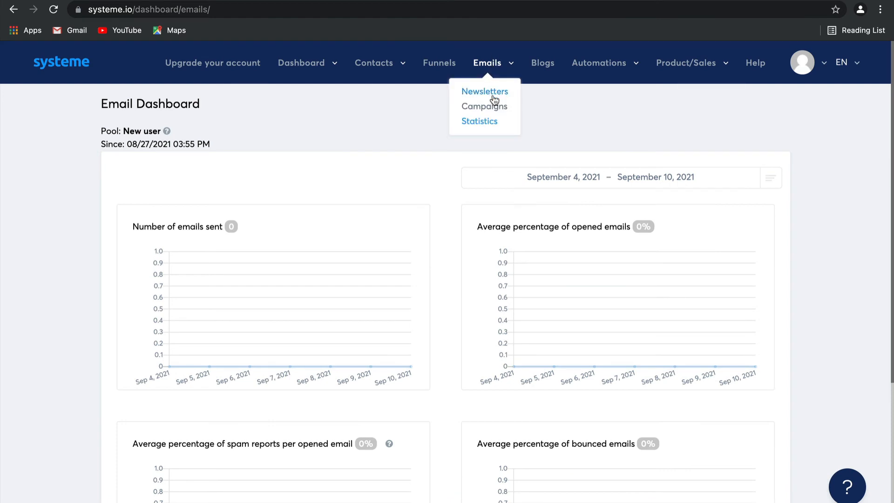